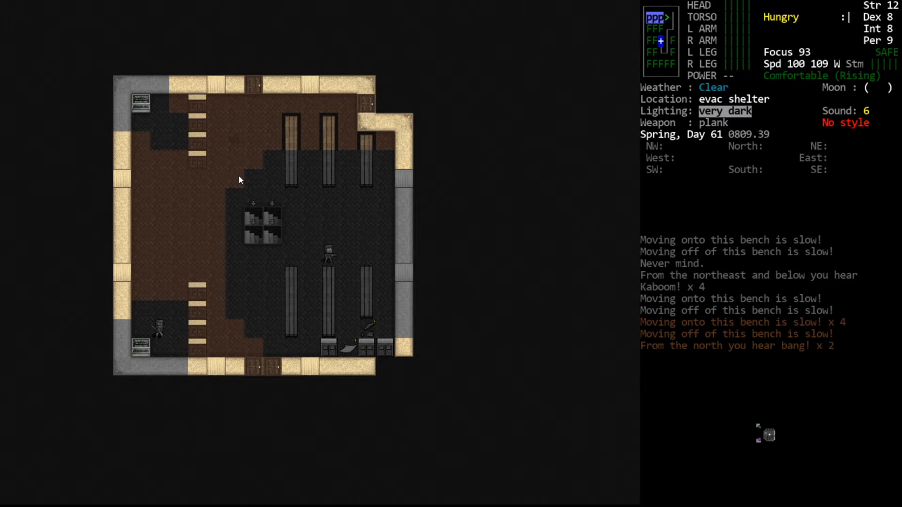
# - Check the carried items and overview map, then head toward the lockers
pyautogui.press('i')
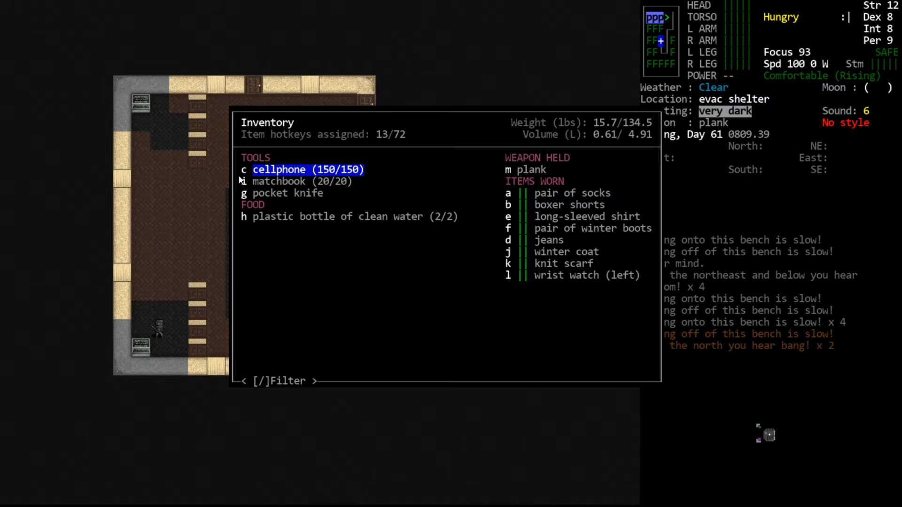
pyautogui.press('Escape')
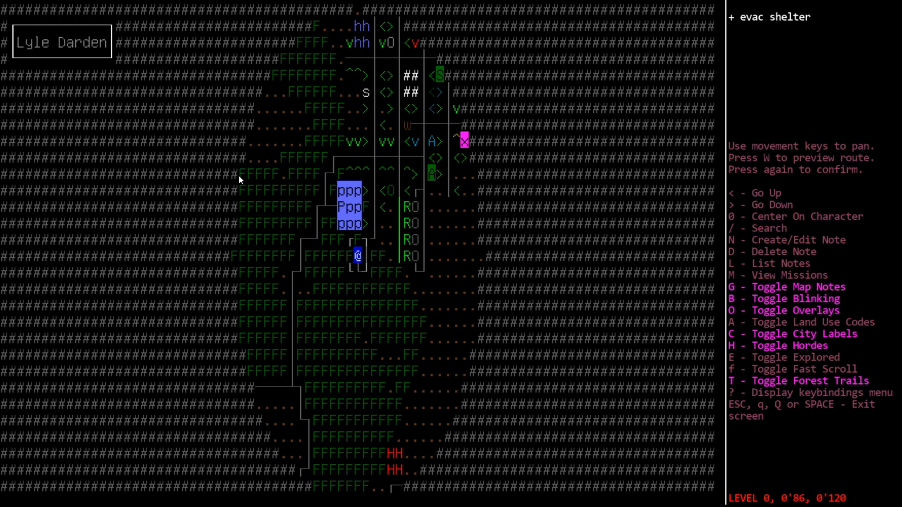
pyautogui.press('Escape')
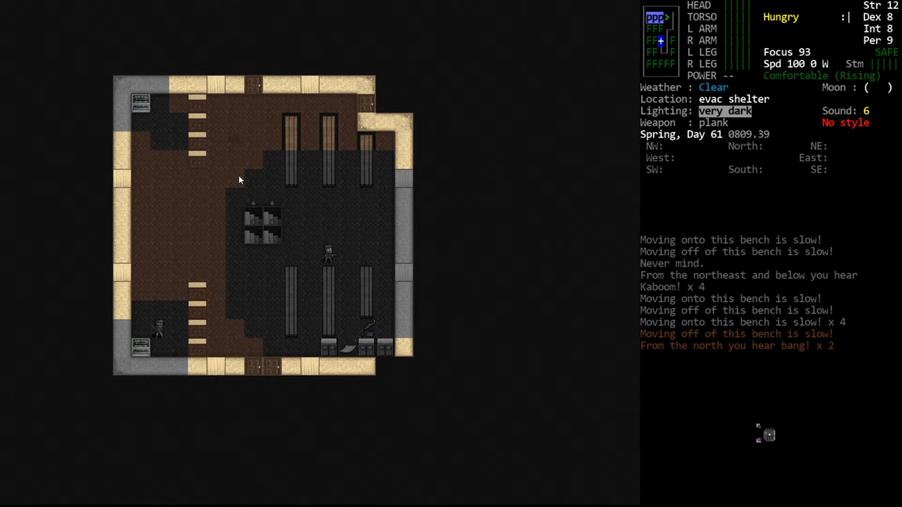
pyautogui.press('m')
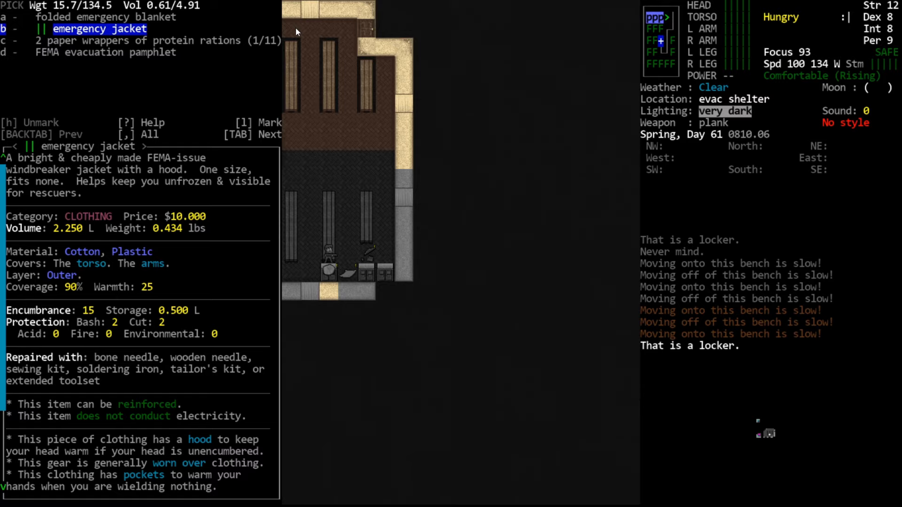
pyautogui.moveTo(126, 344)
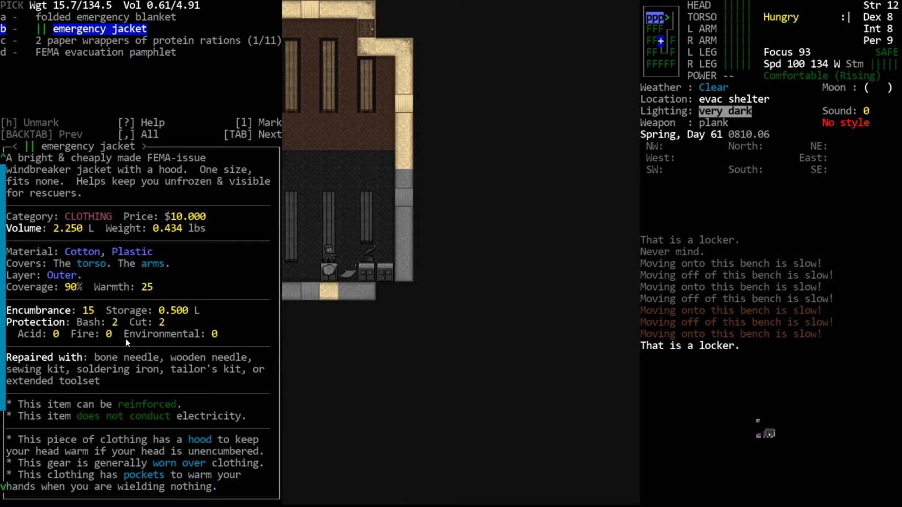
pyautogui.moveTo(177, 329)
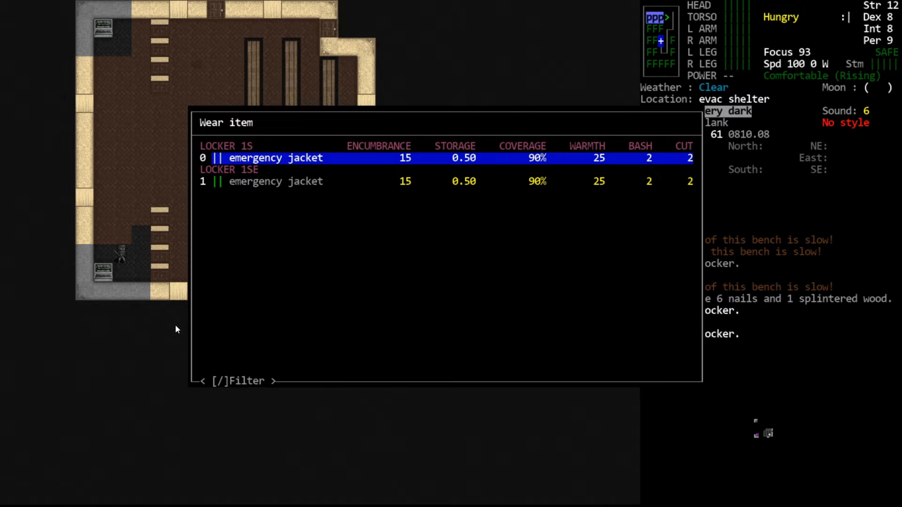
pyautogui.moveTo(220, 137)
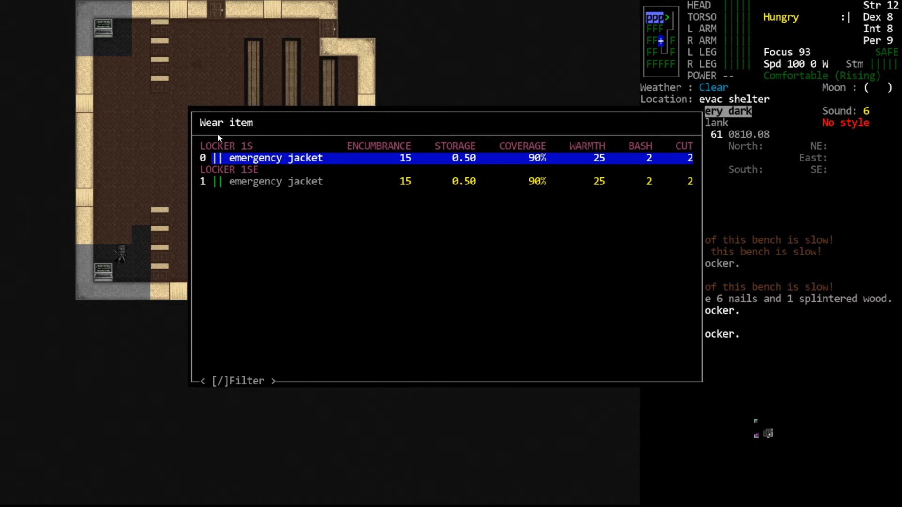
pyautogui.moveTo(405, 355)
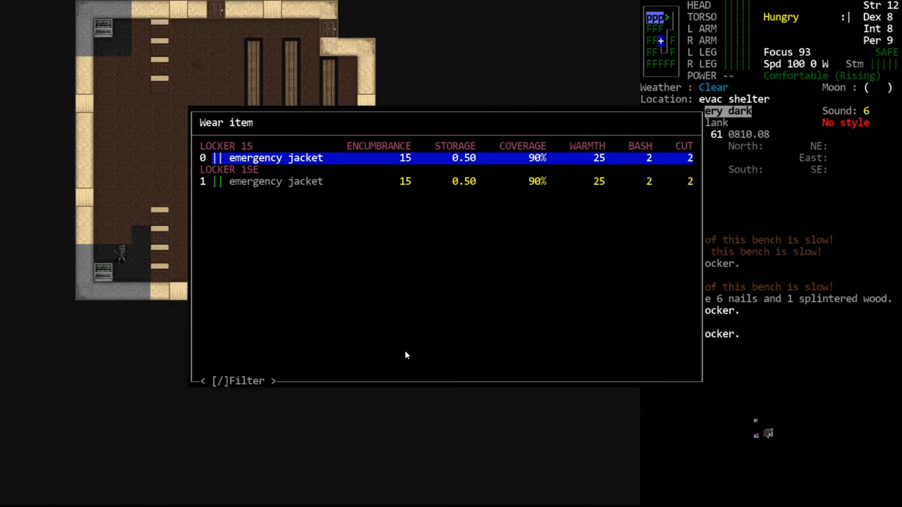
pyautogui.moveTo(293, 221)
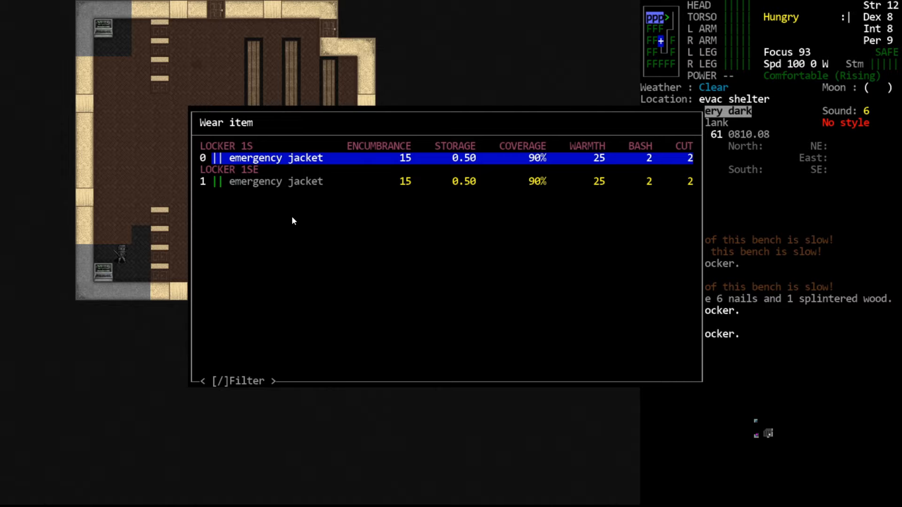
pyautogui.moveTo(434, 187)
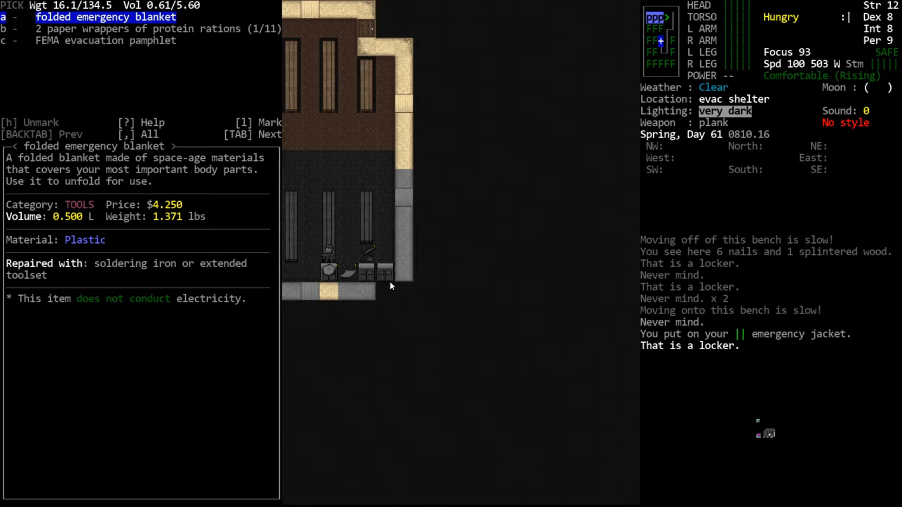
# - Mark the folded emergency blanket in the locker for pickup
pyautogui.press('Escape')
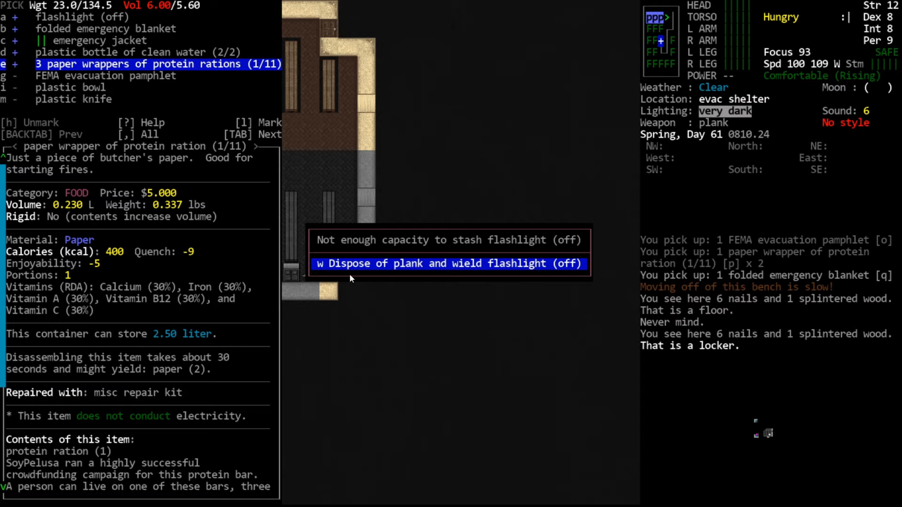
pyautogui.moveTo(512, 294)
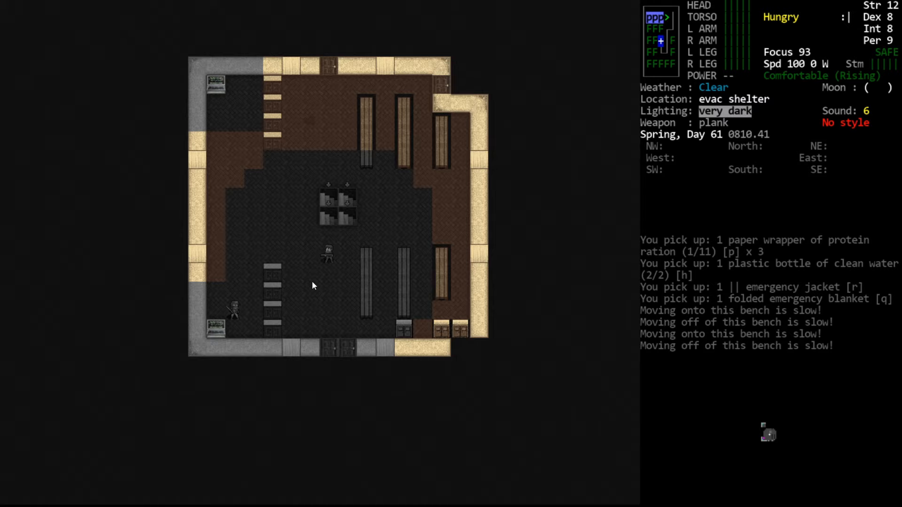
# - Bring up the Multidrop list of carried blankets, bottles, rations and jacket
pyautogui.press('d')
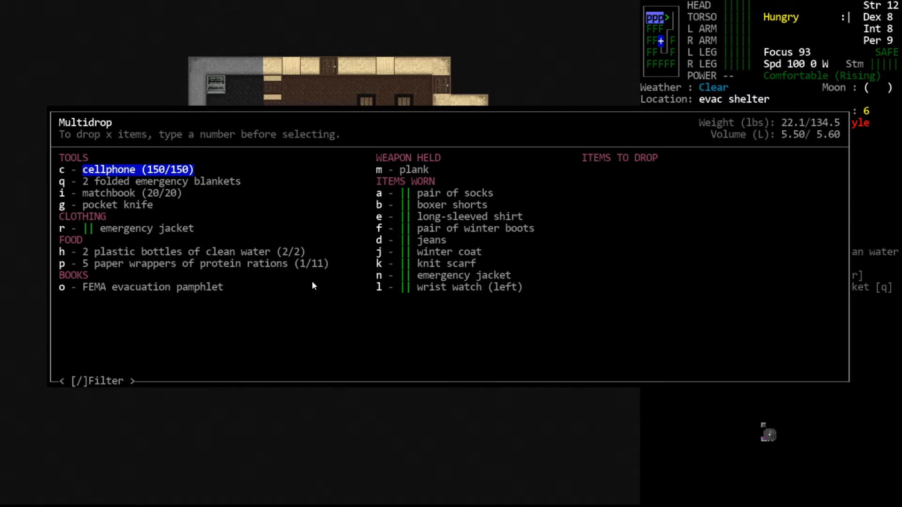
# - Mark the spare emergency jacket to drop
pyautogui.press('Down')
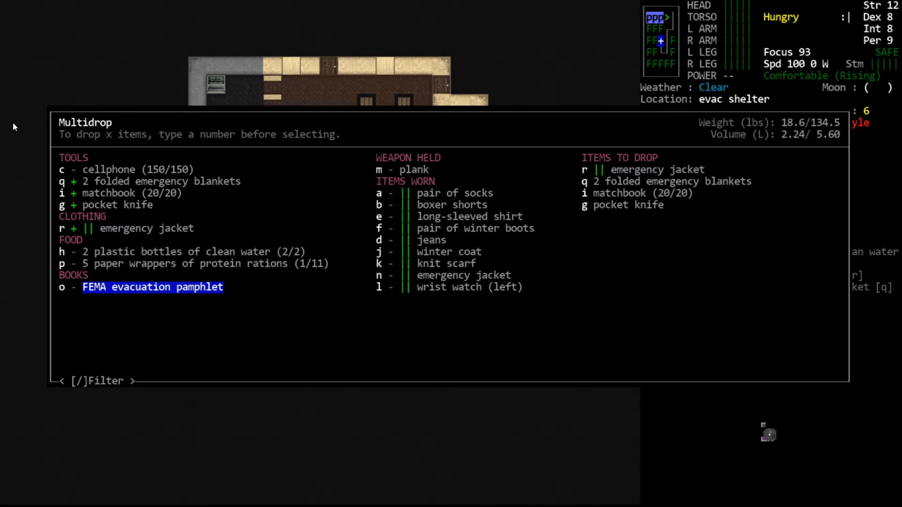
pyautogui.moveTo(377, 287)
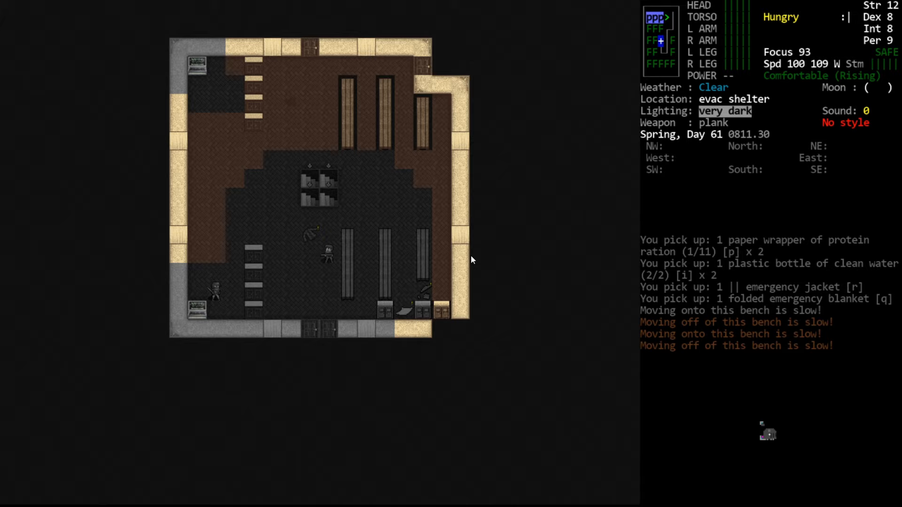
# - Unload all carried supplies onto the floor and view the 25-item west tile pile
pyautogui.press('d')
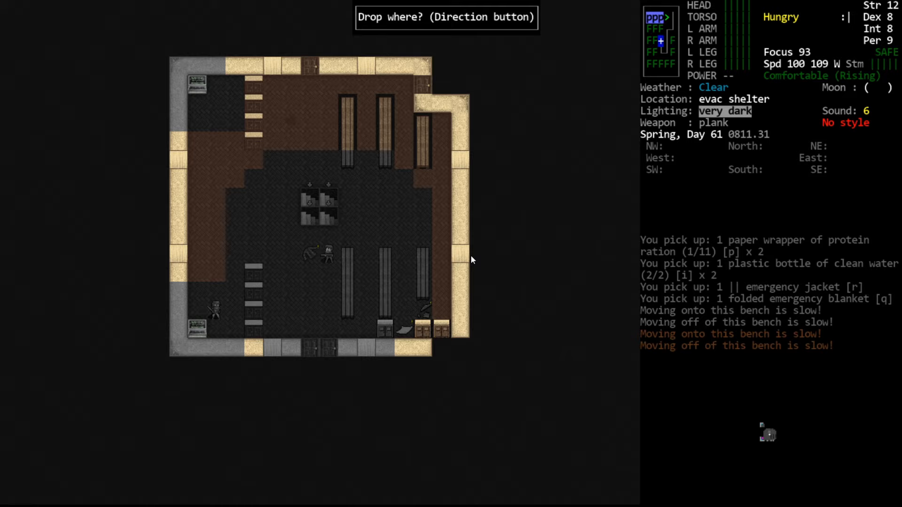
pyautogui.moveTo(467, 10)
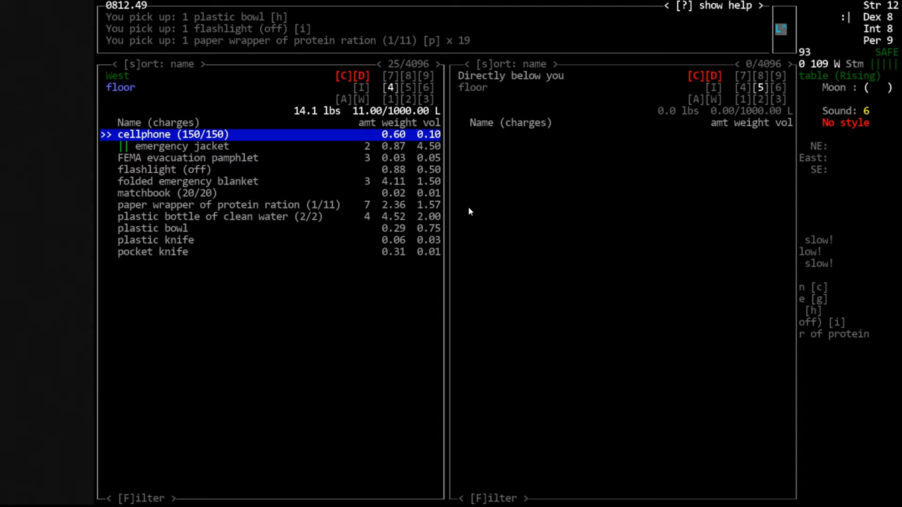
pyautogui.press('I')
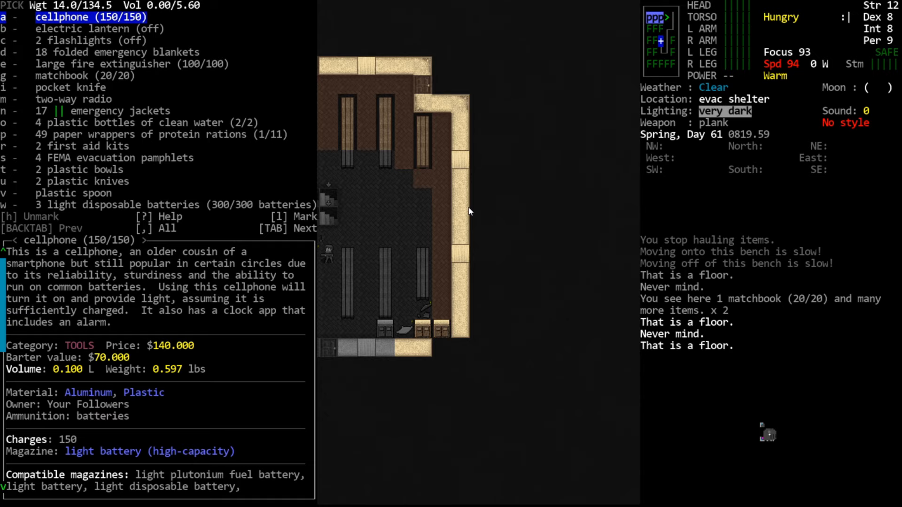
# - Scroll the pile list past the cellphone and lantern to the pocket knife's details
pyautogui.press('Down')
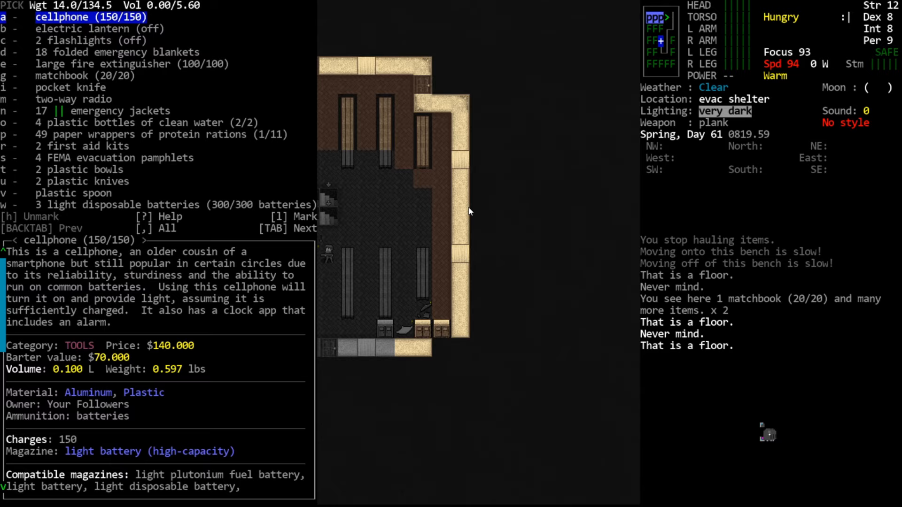
pyautogui.moveTo(144, 19)
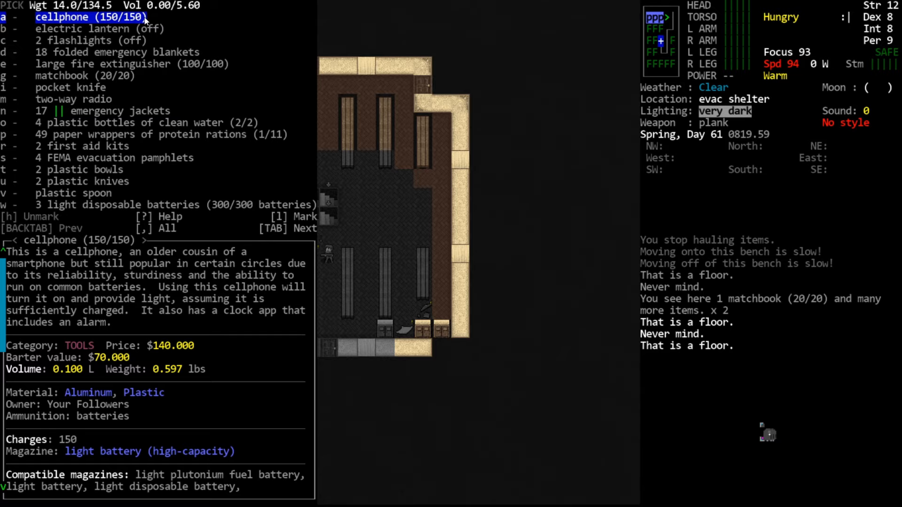
pyautogui.moveTo(69, 465)
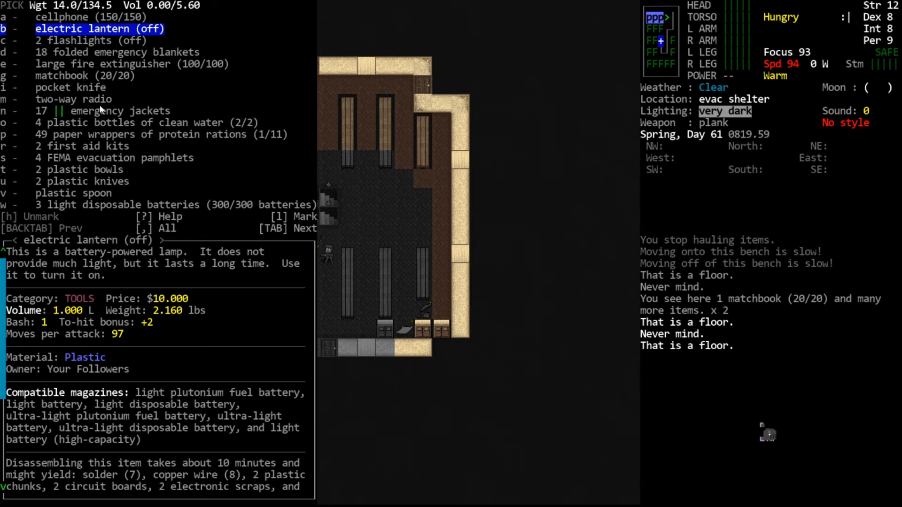
pyautogui.moveTo(160, 375)
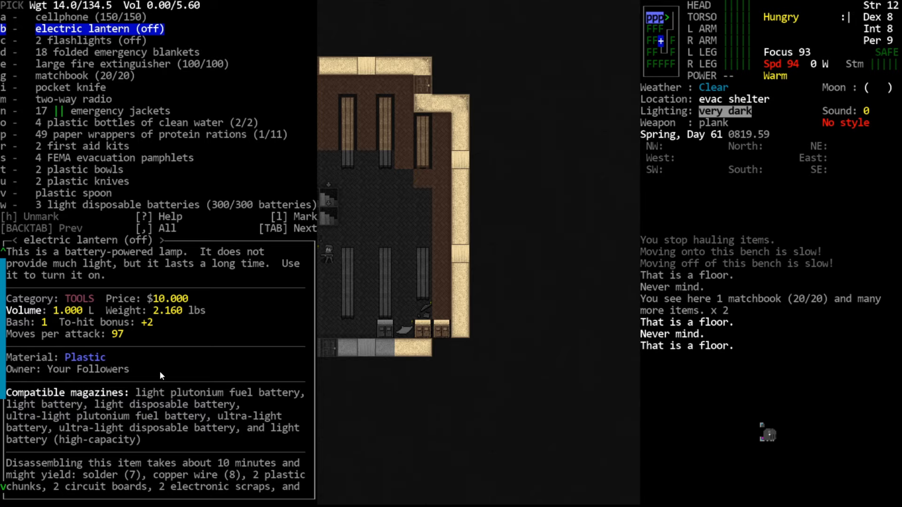
pyautogui.press('DOWN')
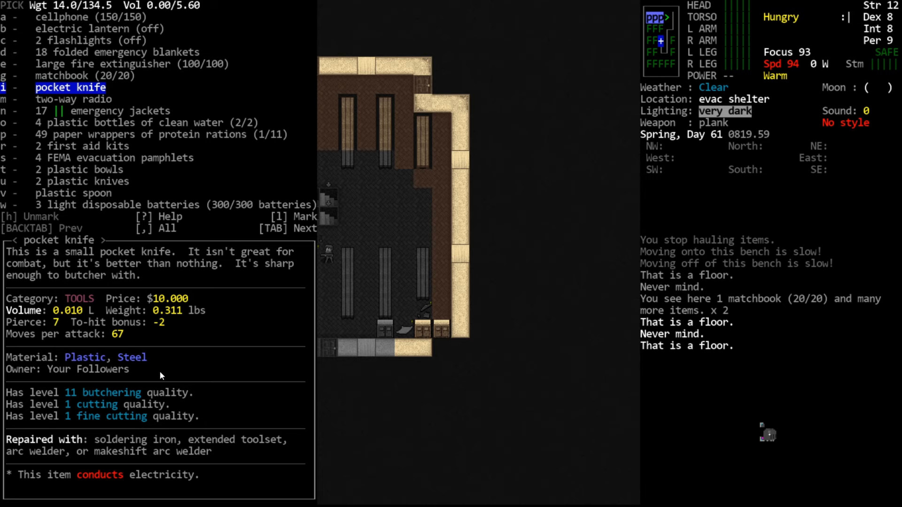
# - Read the first aid kit and protein ration wrapper details, then close the pile list
pyautogui.click(141, 123)
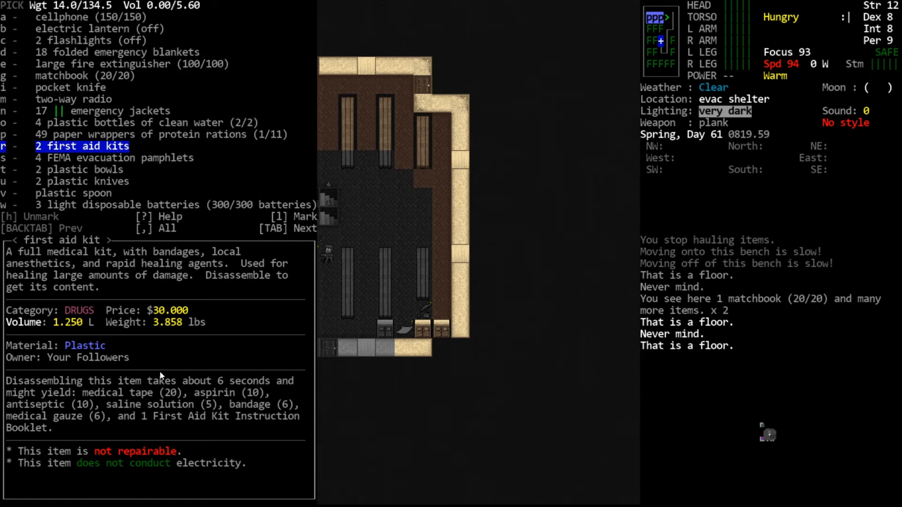
pyautogui.press('Up')
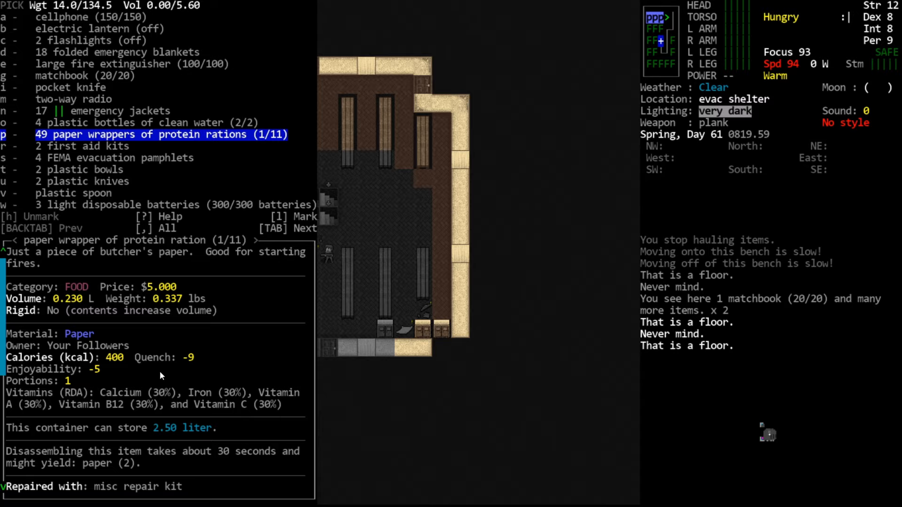
pyautogui.press('Escape')
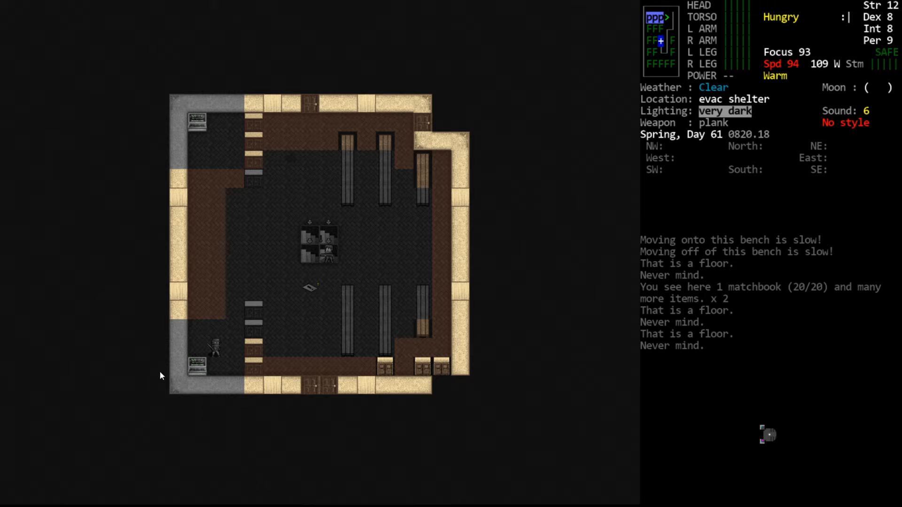
pyautogui.moveTo(372, 284)
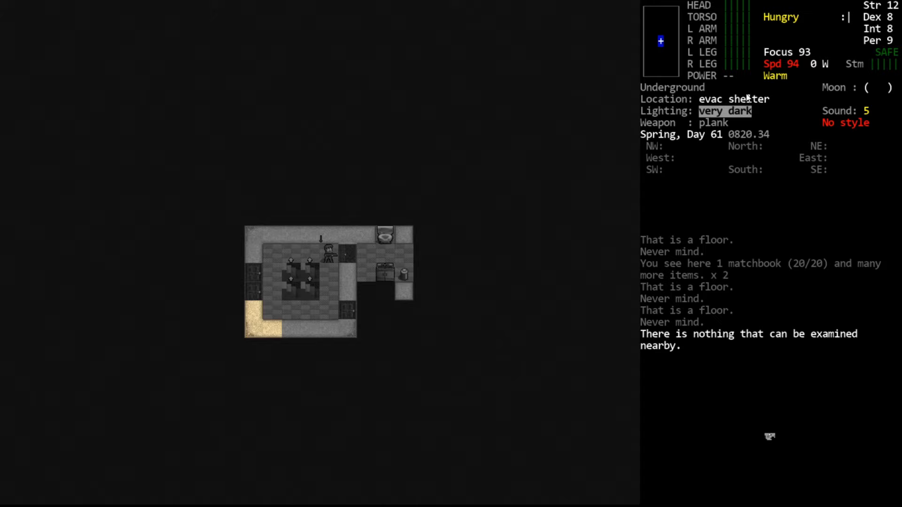
# - Start closing a nearby door, cancel it, and dismiss the main menu
pyautogui.press('c')
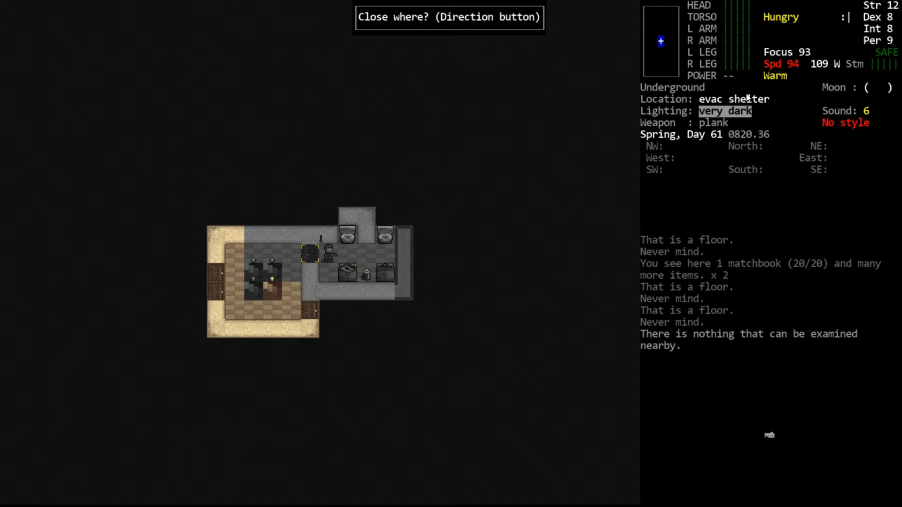
pyautogui.press('Escape')
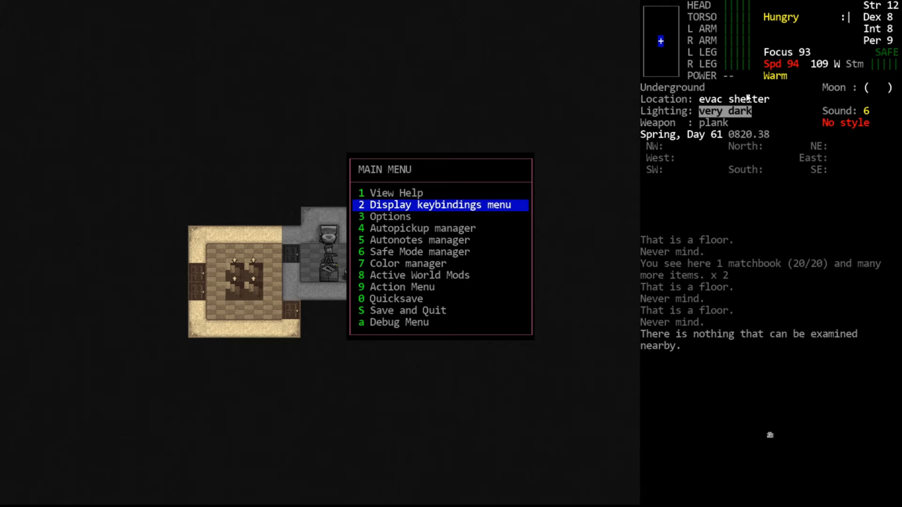
pyautogui.click(390, 216)
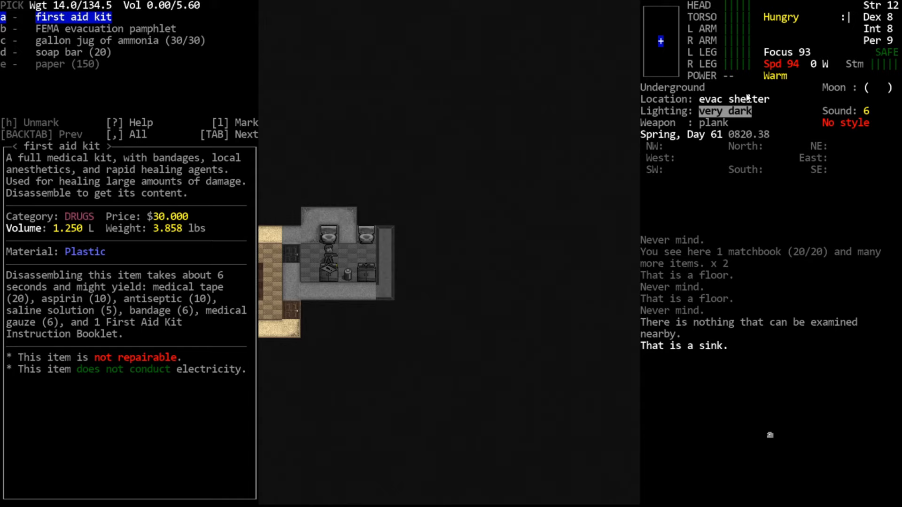
# - Mark the washroom's first aid kit, FEMA pamphlet and ammonia jug for pickup
pyautogui.click(118, 41)
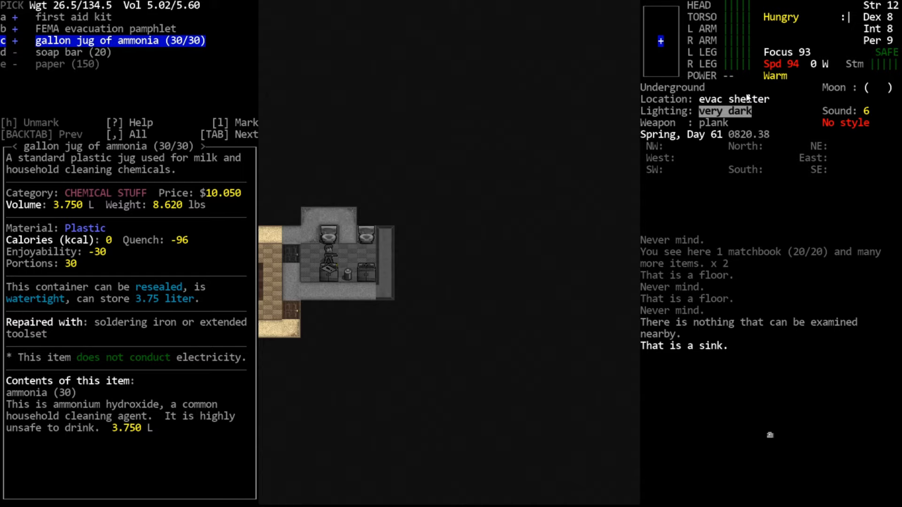
pyautogui.moveTo(68, 299)
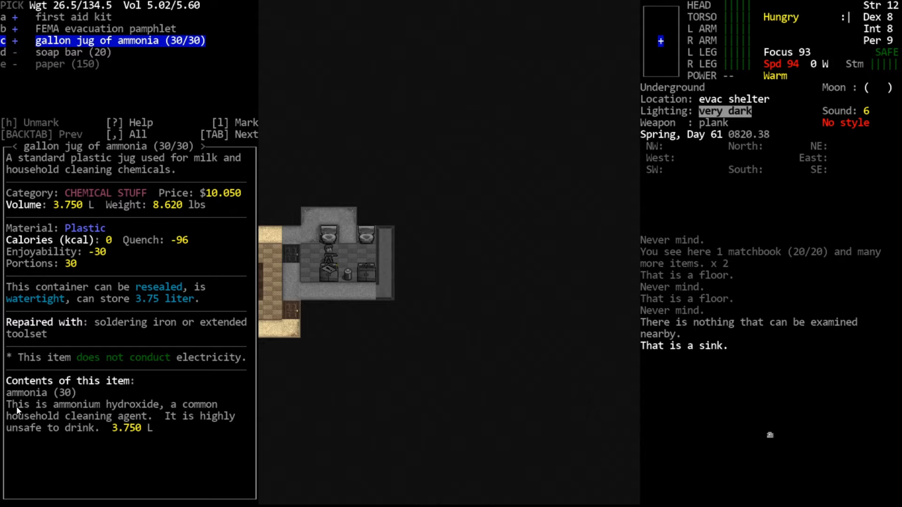
pyautogui.moveTo(232, 45)
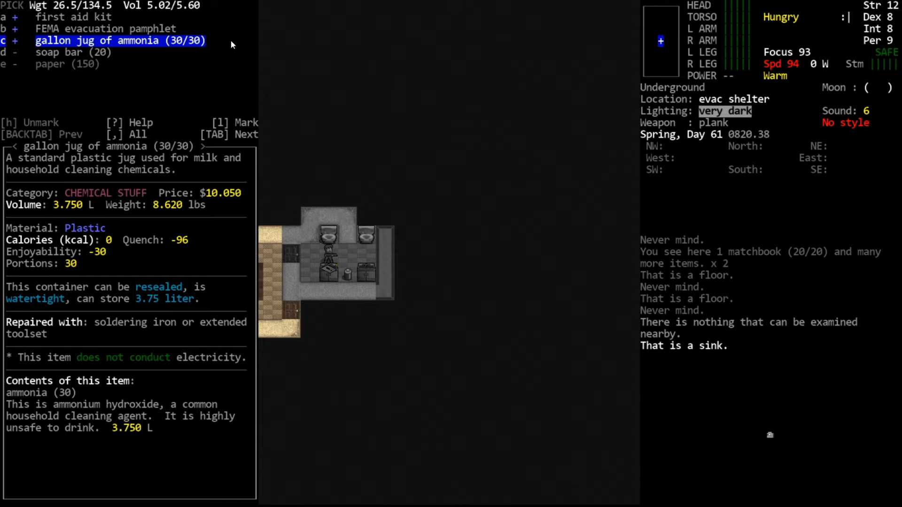
pyautogui.moveTo(202, 67)
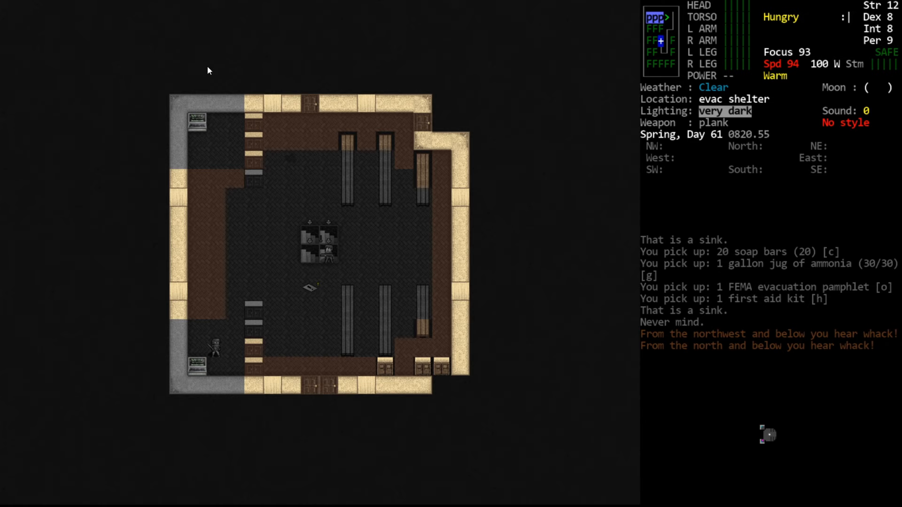
# - Descend to the shelter's lower rooms and view the overmap around the shelter
pyautogui.press('m')
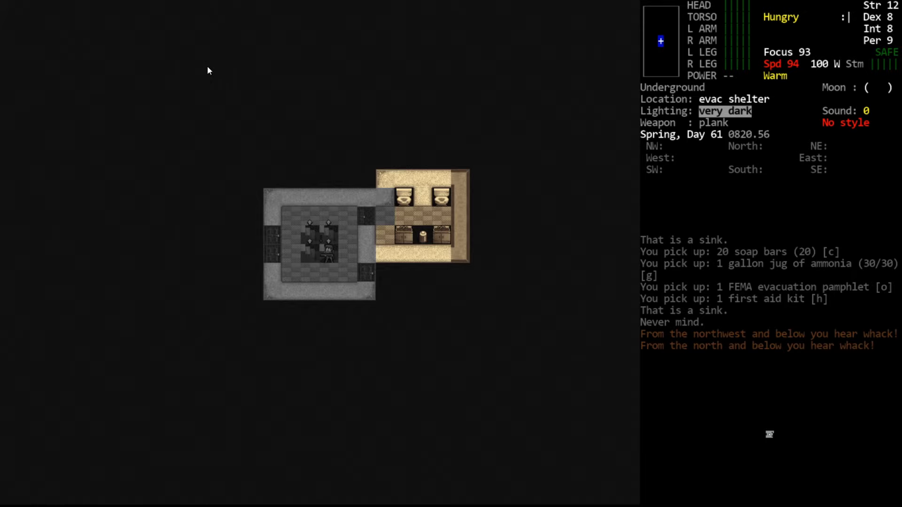
pyautogui.moveTo(425, 278)
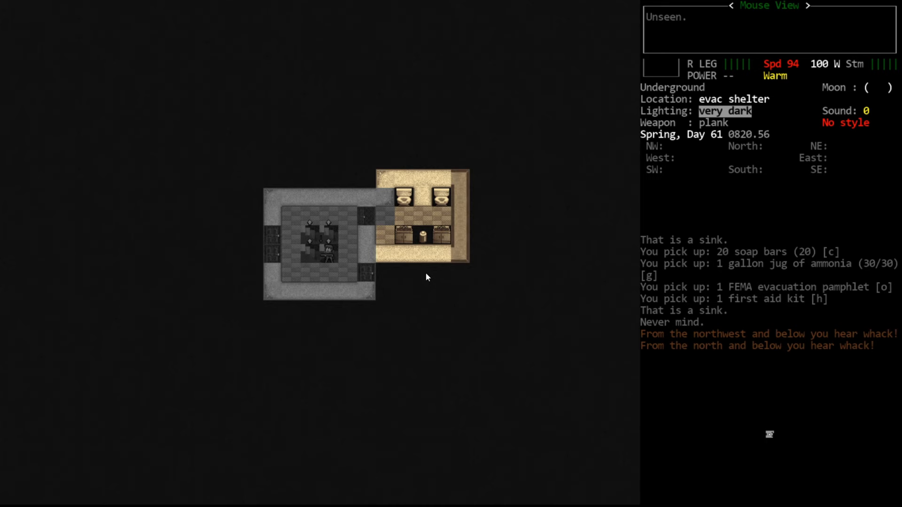
pyautogui.press('m')
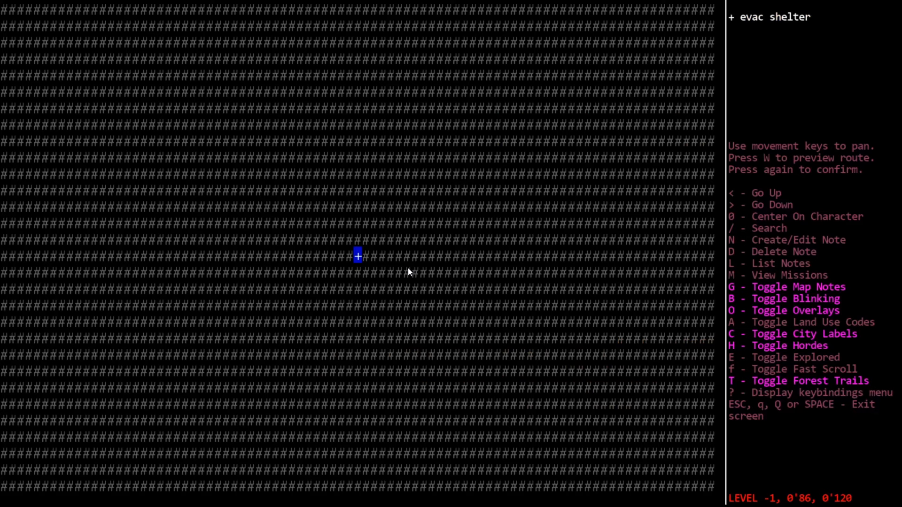
# - View the overmap level above the shelter, then return to the game
pyautogui.press('>')
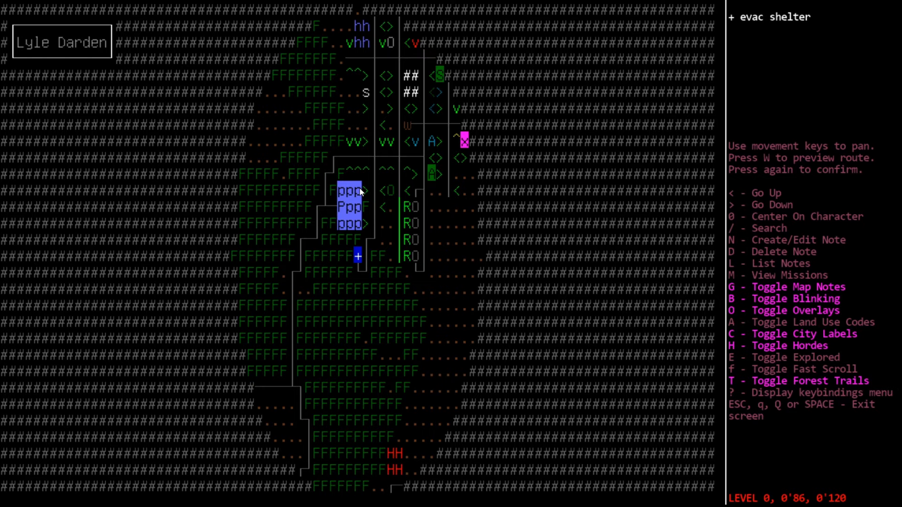
pyautogui.press('Escape')
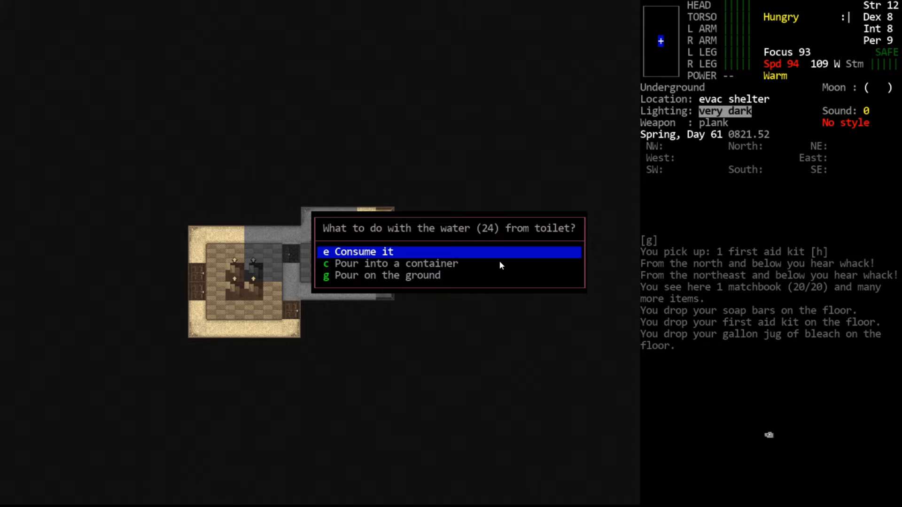
pyautogui.moveTo(464, 243)
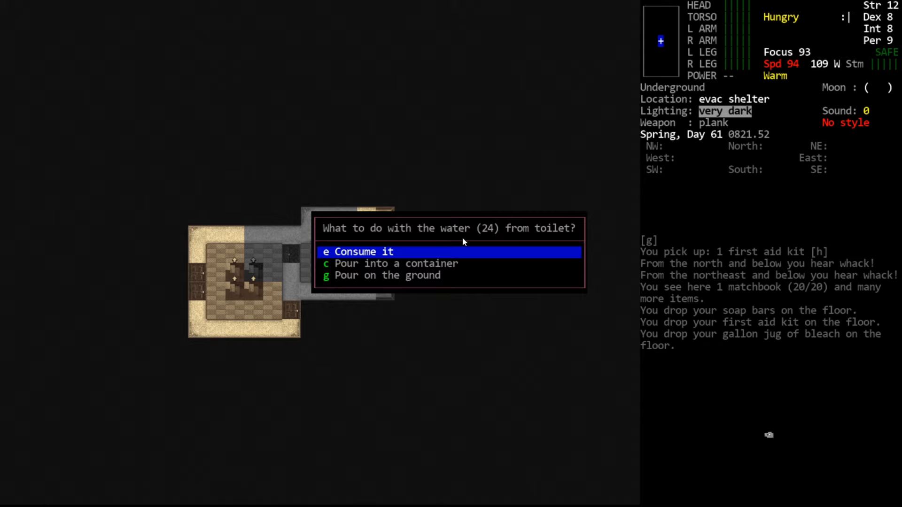
# - Weigh the toilet water options, pouring on the ground versus into a container, choosing the container
pyautogui.press('DOWN')
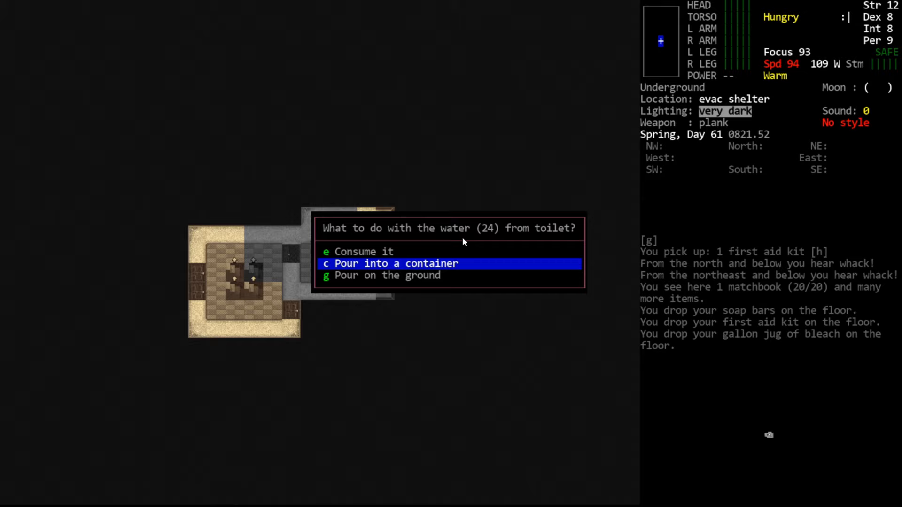
pyautogui.press('down')
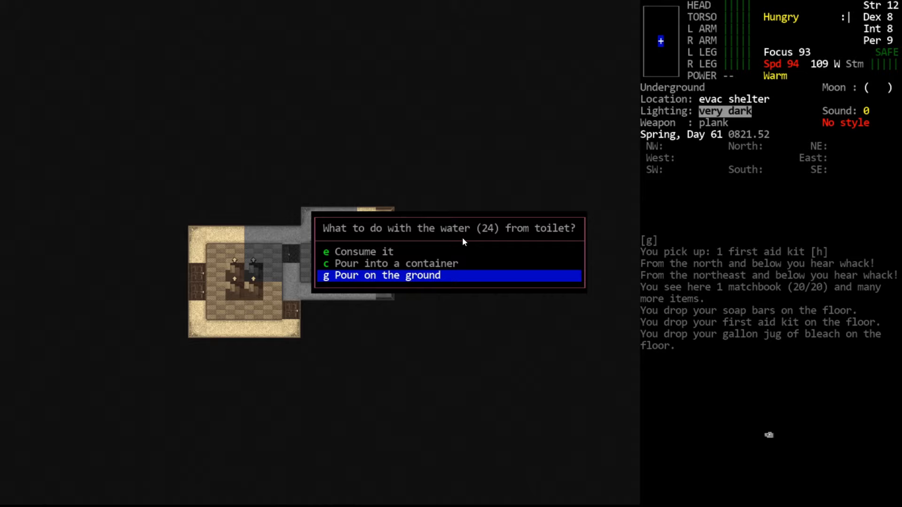
pyautogui.press('Up')
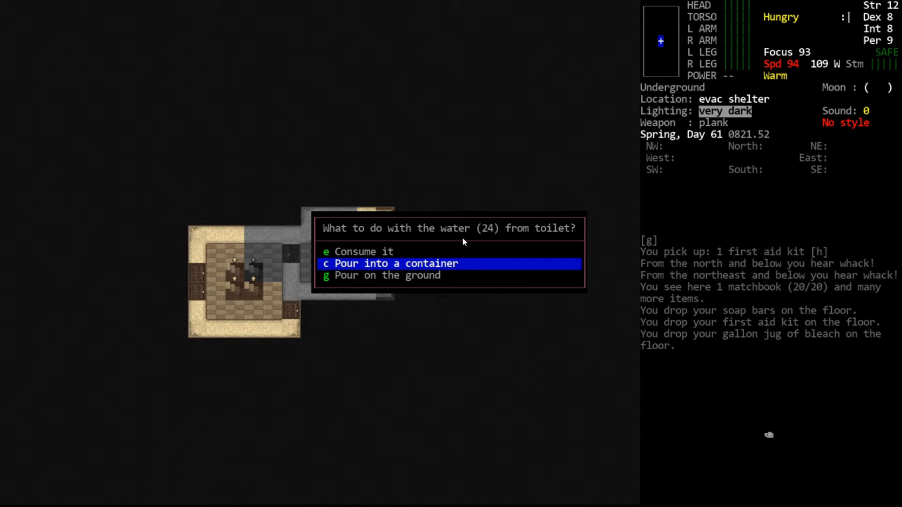
pyautogui.press('Escape')
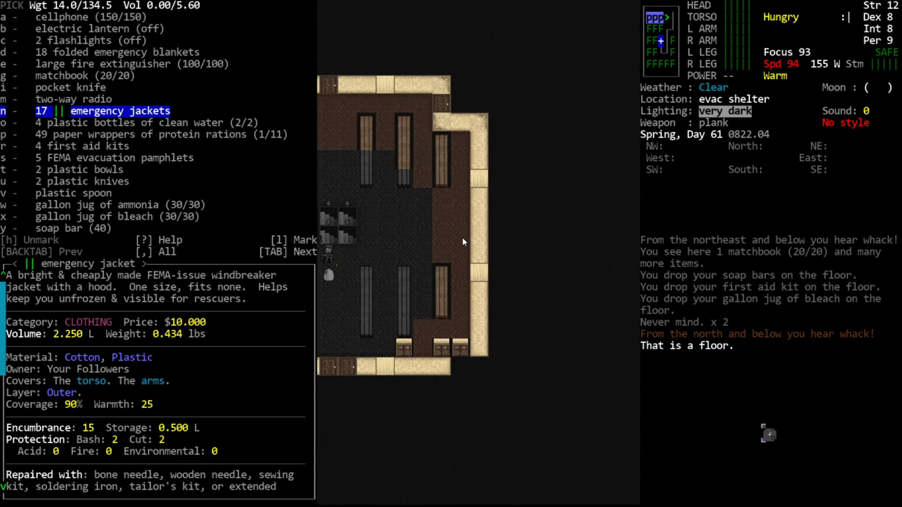
pyautogui.press('DOWN')
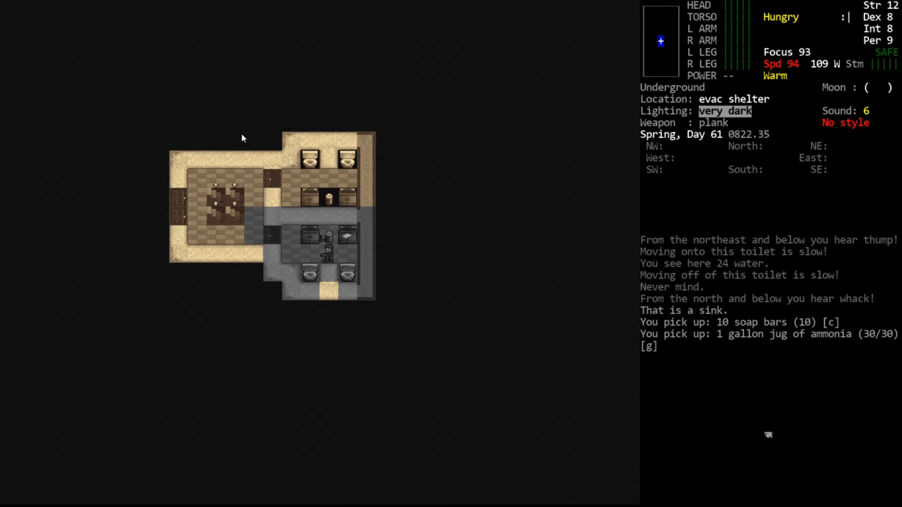
# - Head back up to the main shelter hall where the supply pile sits
pyautogui.press('d')
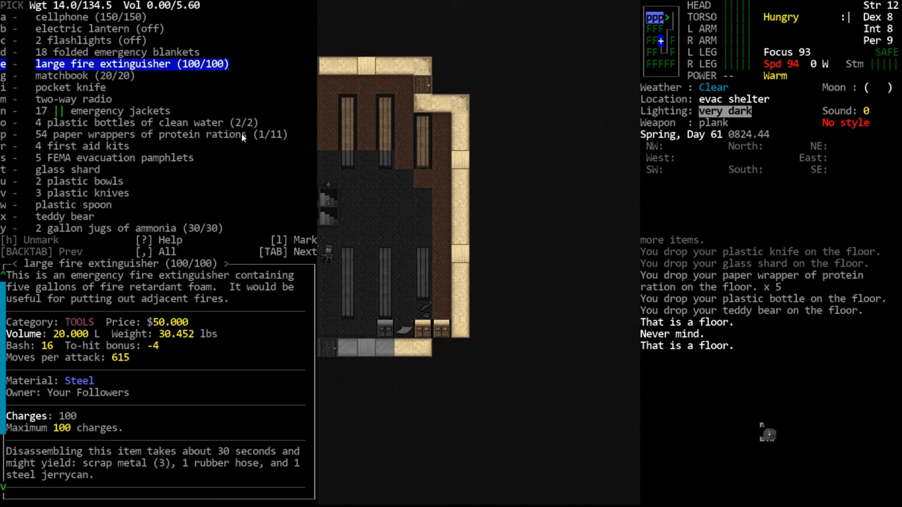
pyautogui.press('DOWN')
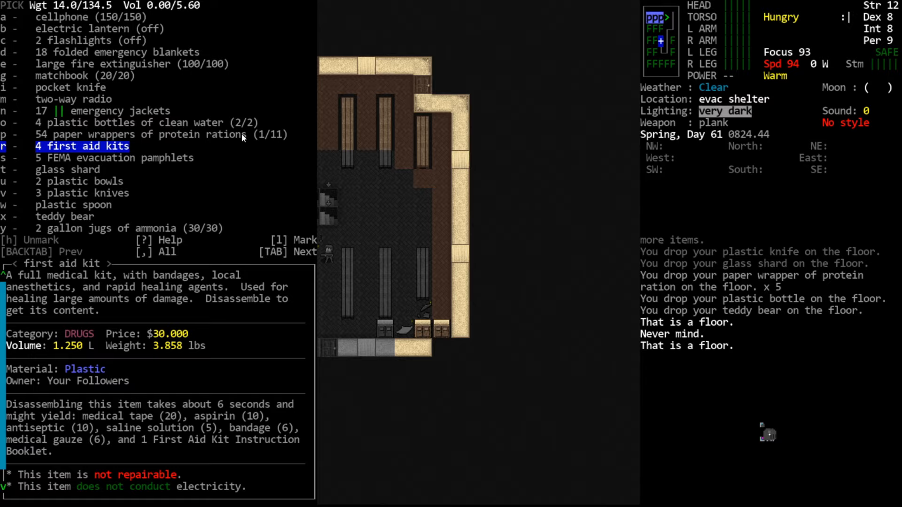